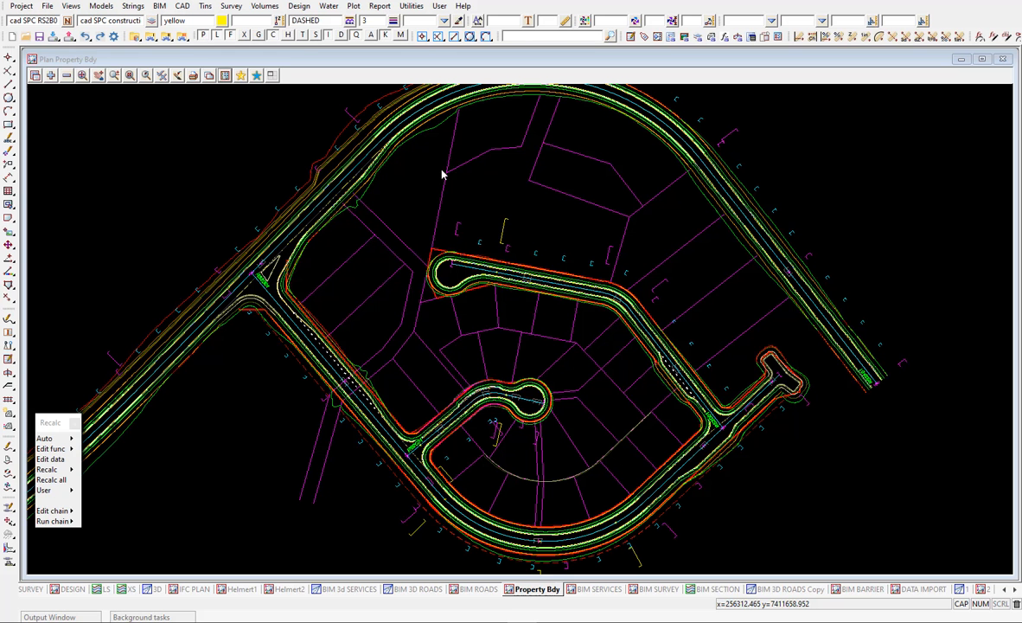
- Open Apply MTF Function for RS2B01 and move its panel to the right of the road plan
left_click(299, 6)
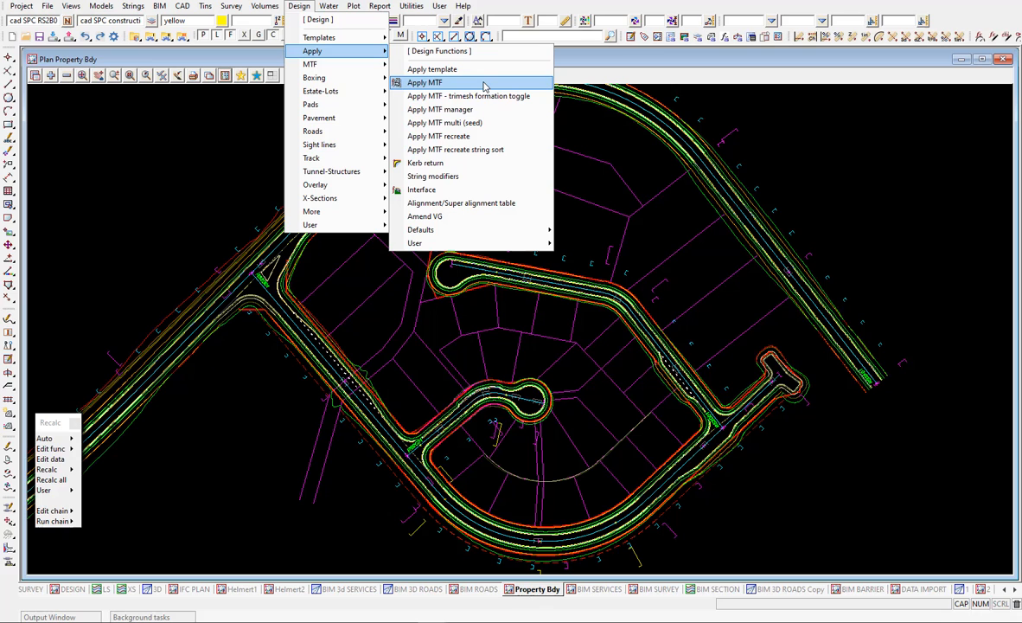
left_click(424, 82)
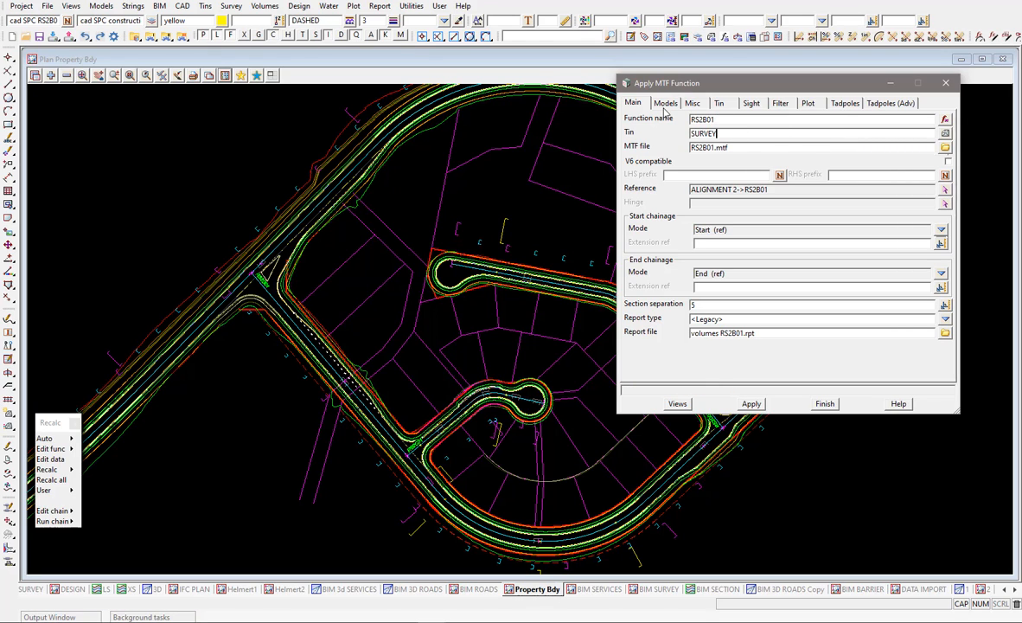
left_click_drag(666, 82, 698, 83)
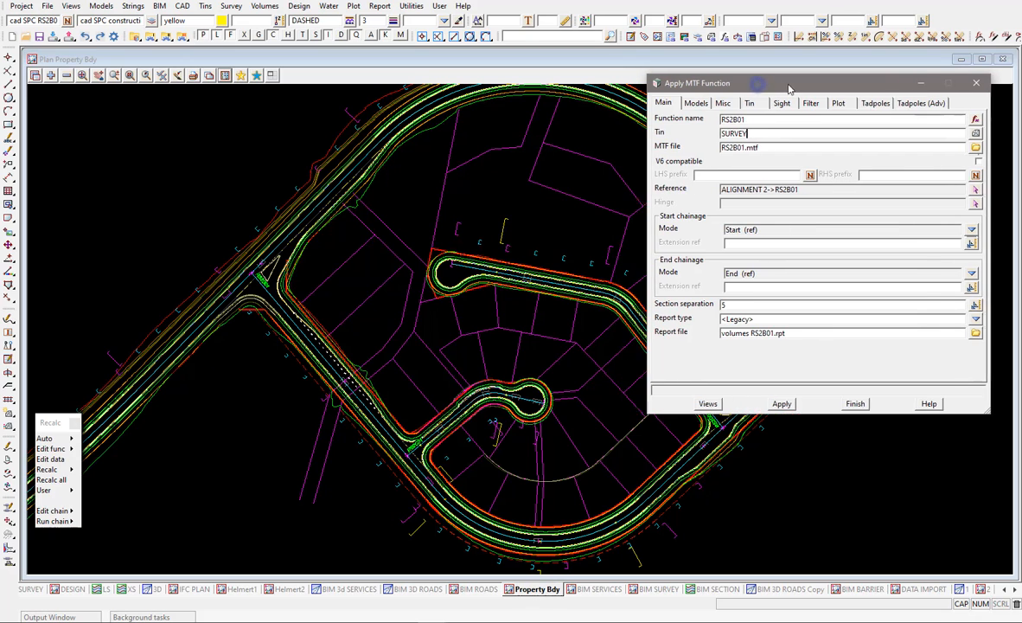
- Tear off the Design > Apply > Defaults menu as a standing panel
left_click(299, 6)
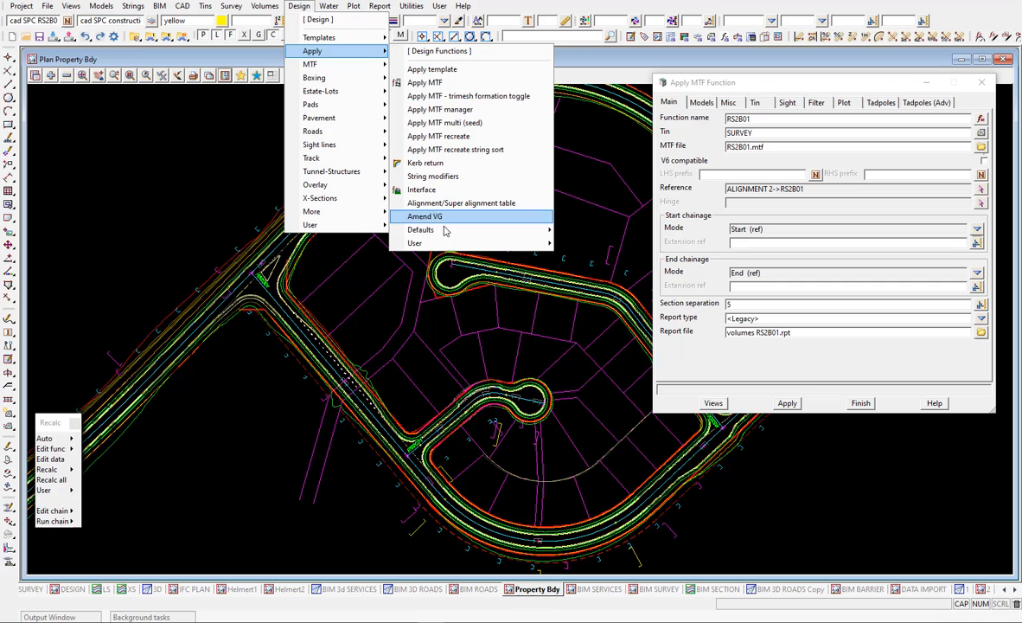
mouse_move(420, 229)
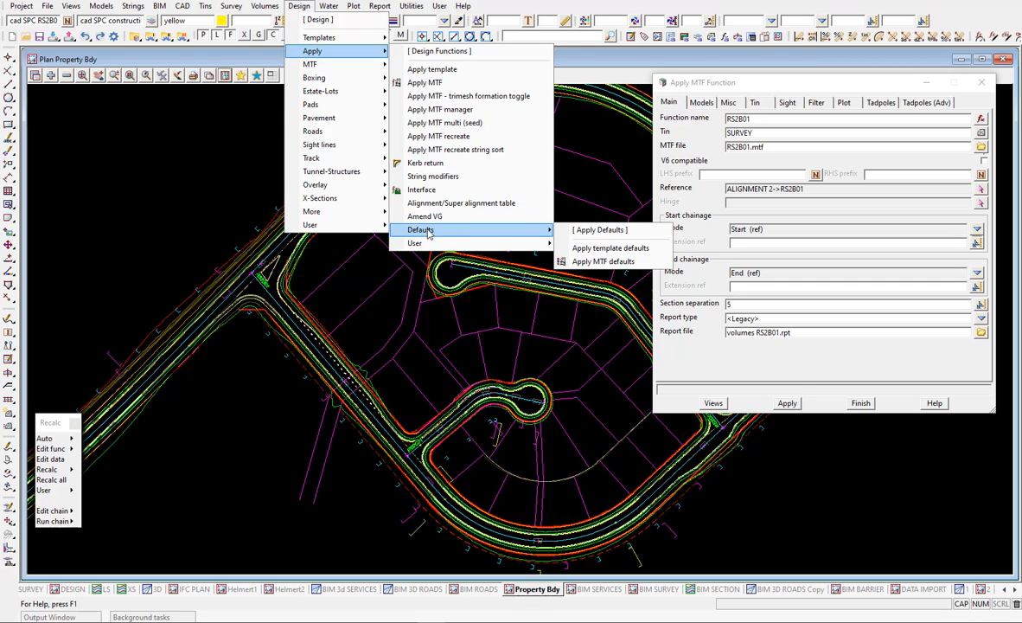
mouse_move(613, 229)
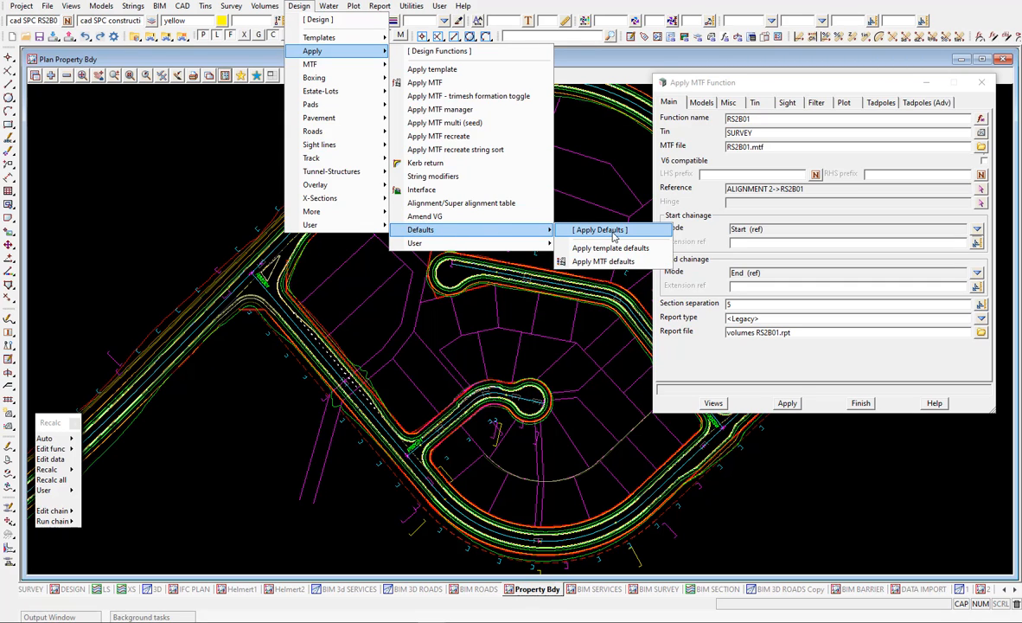
left_click(599, 229)
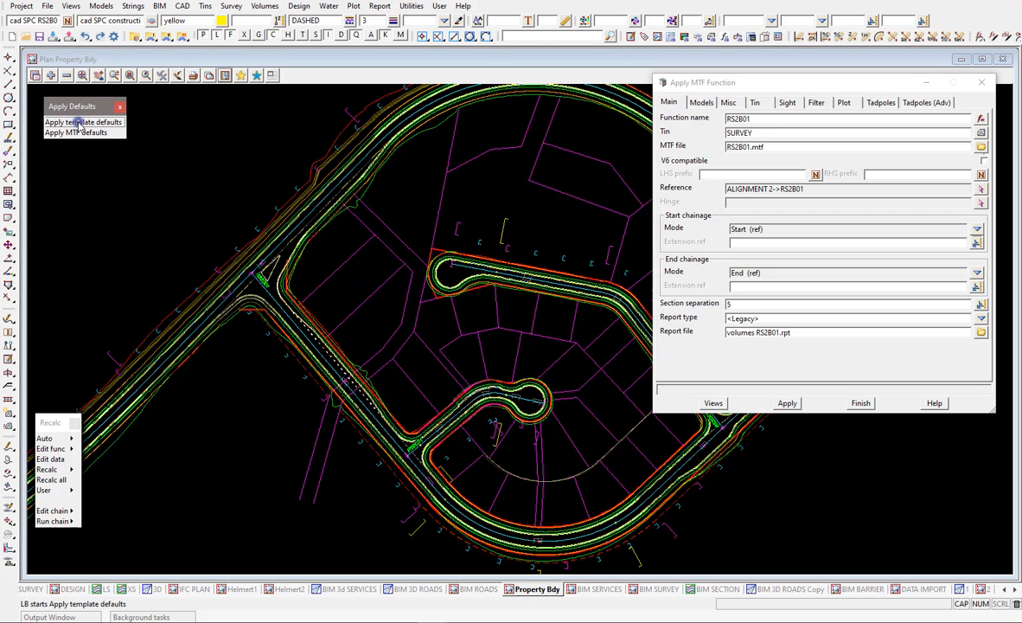
- Open template and MTF defaults, then review ROAD01's Main, Models and Tin settings
left_click(83, 121)
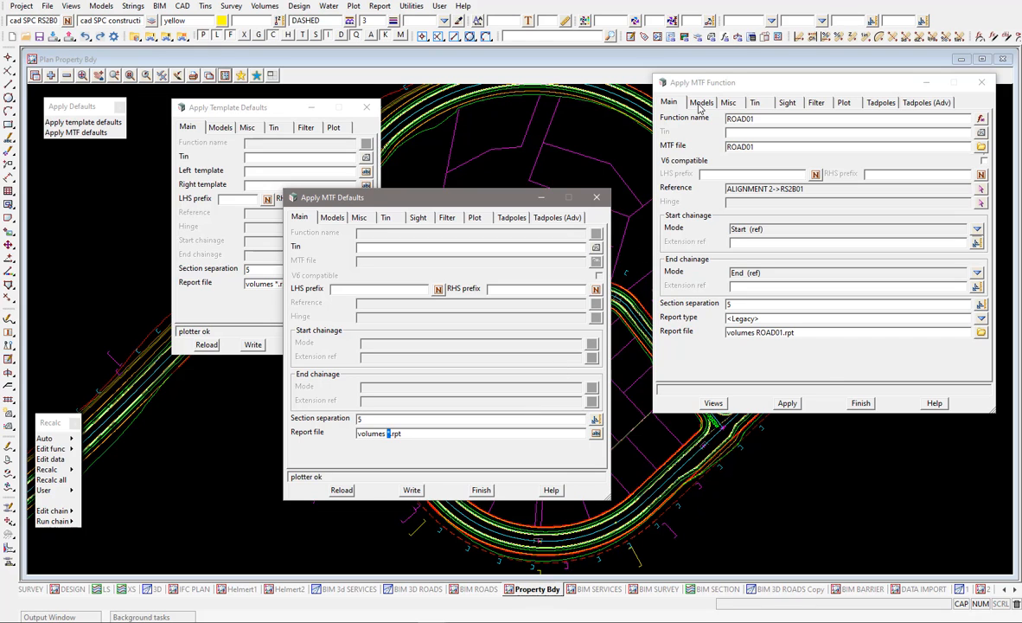
left_click(332, 217)
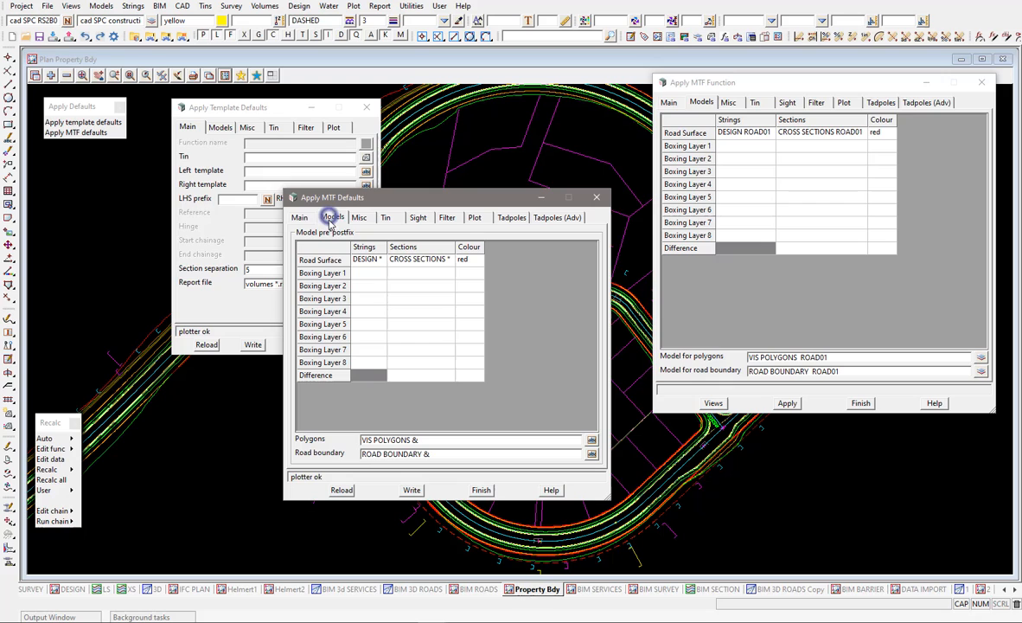
mouse_move(760, 140)
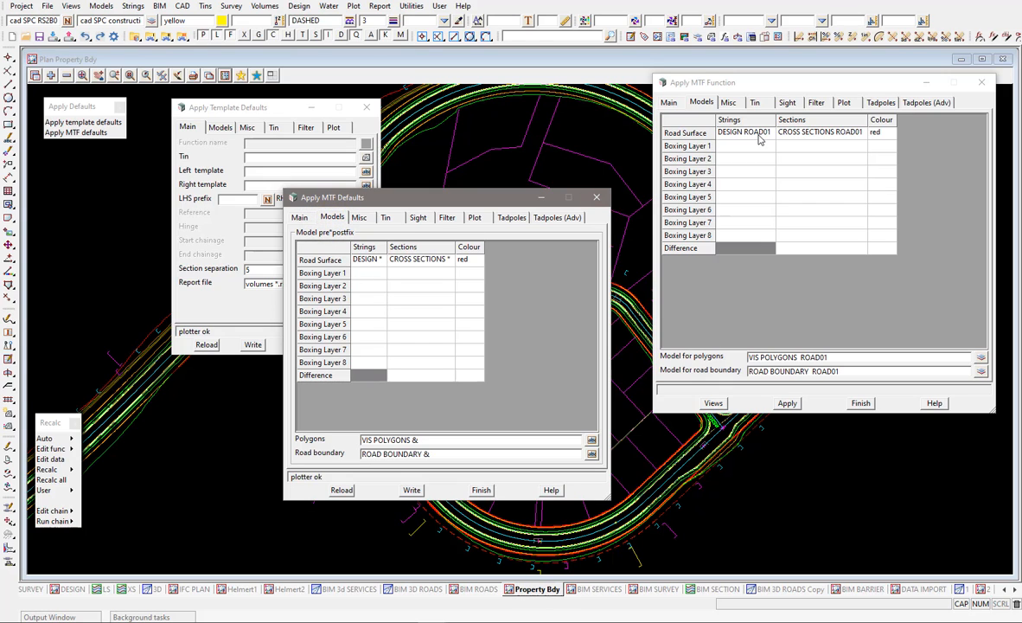
left_click(669, 102)
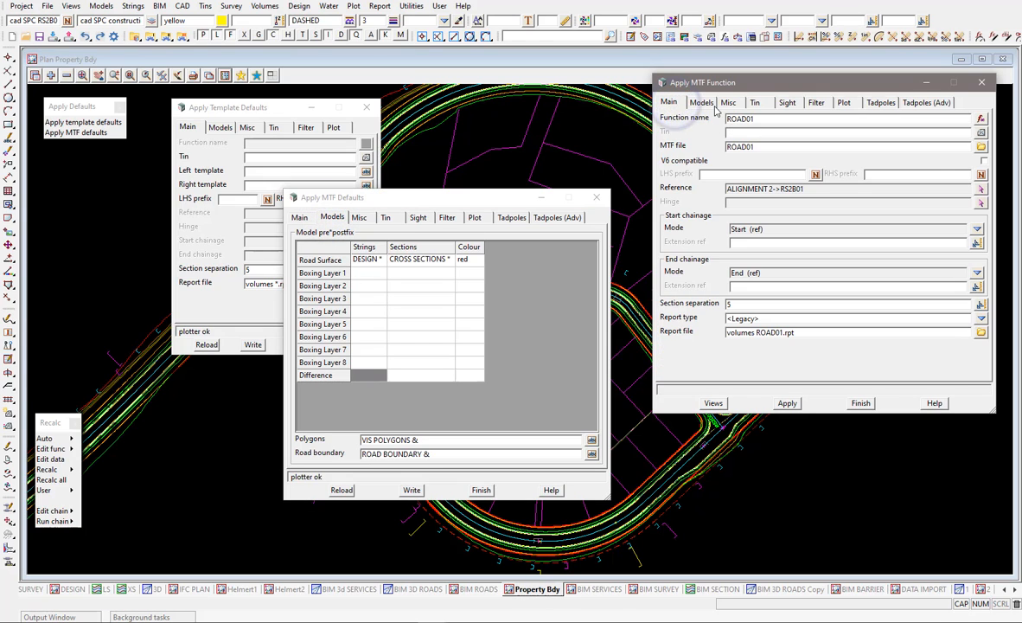
left_click(701, 102)
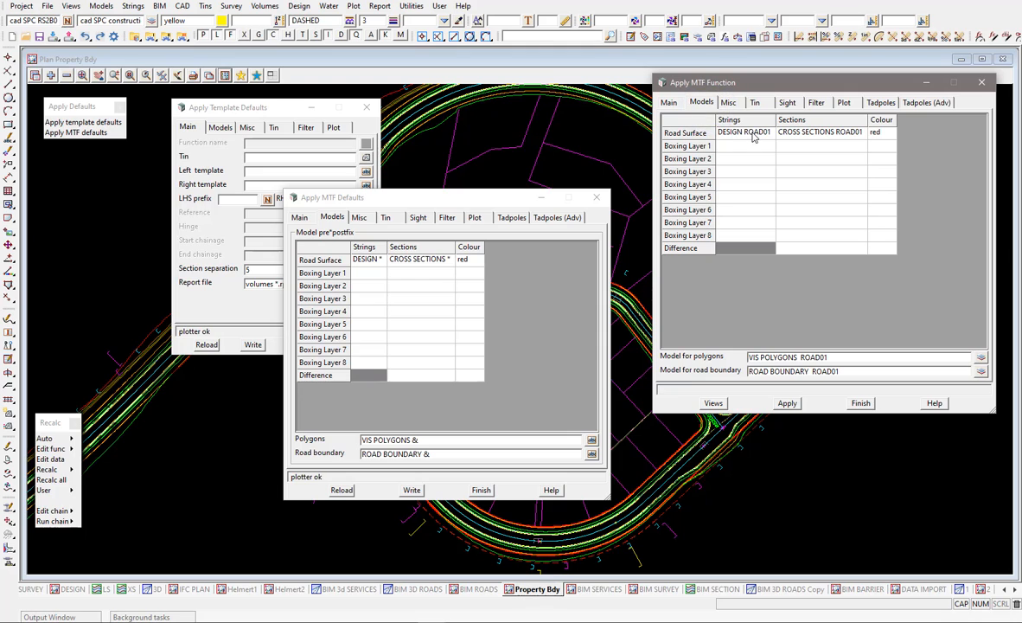
mouse_move(893, 136)
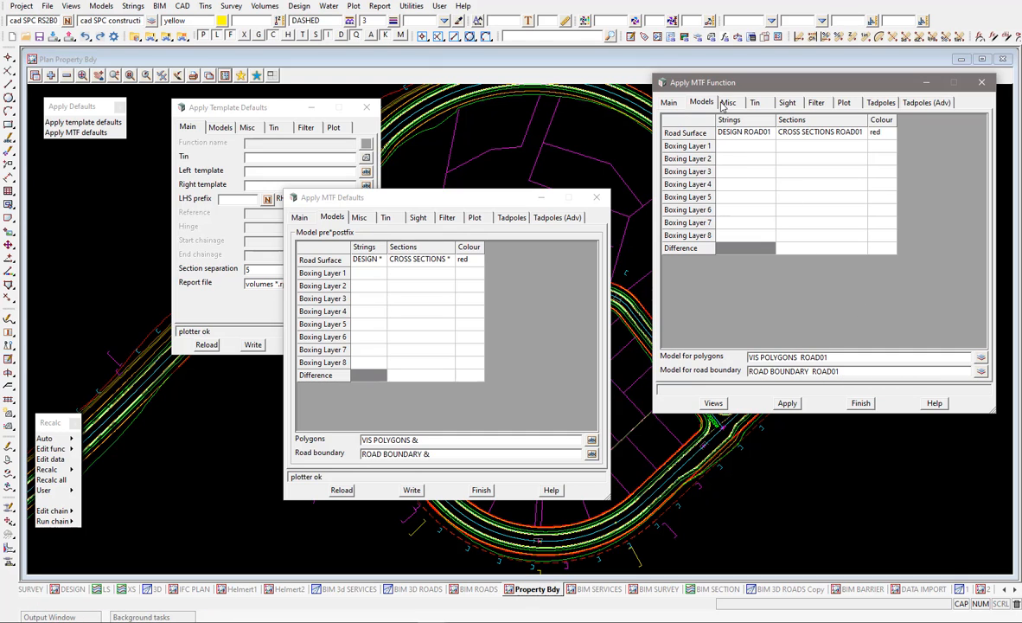
left_click(755, 102)
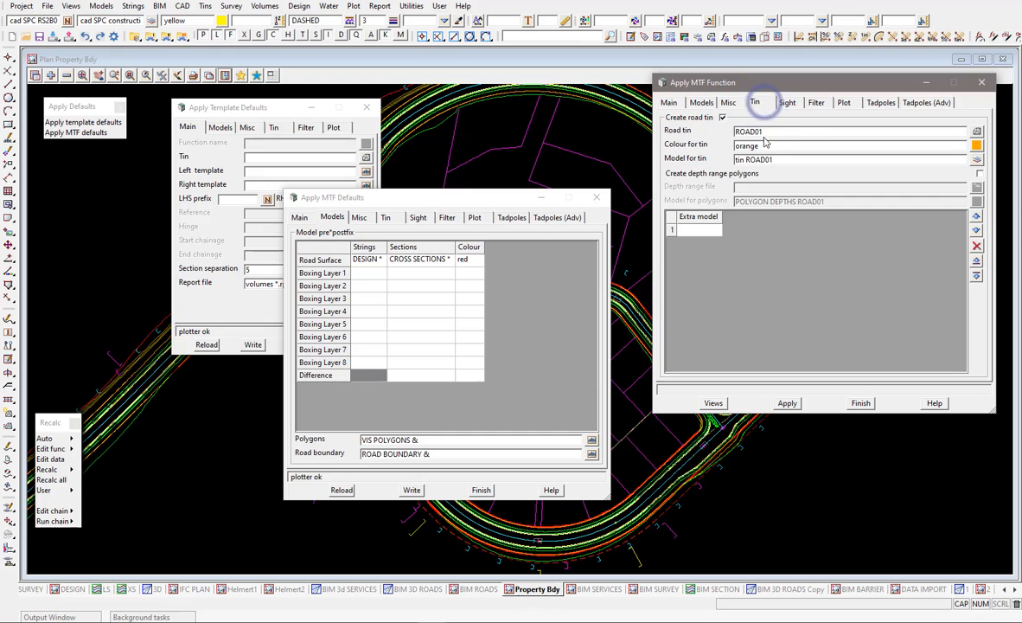
triple_click(851, 131)
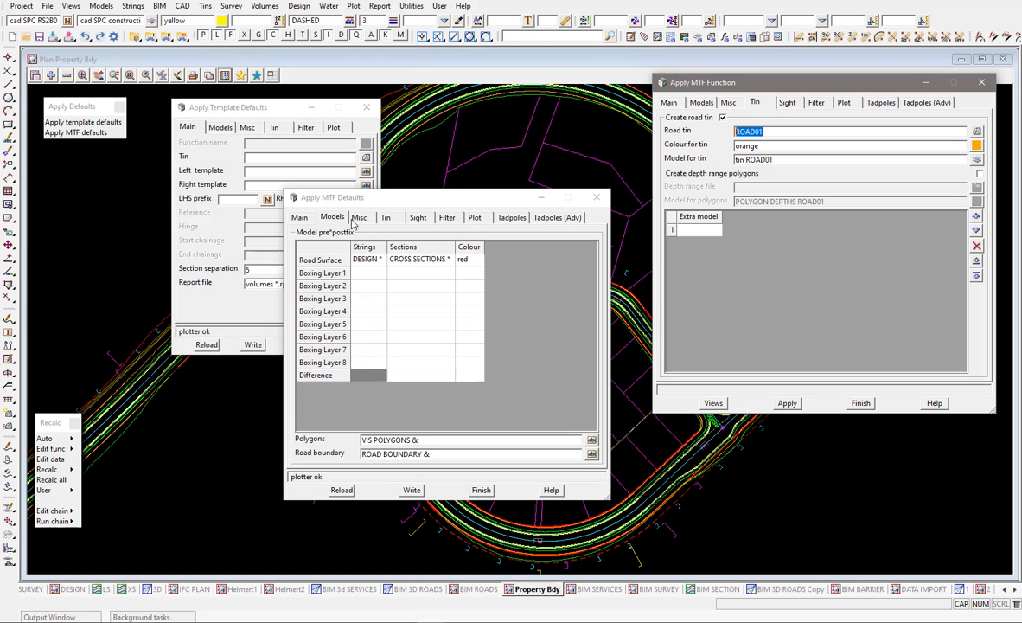
- Change the MTF defaults road surface colour from red to yellow
left_click(367, 259)
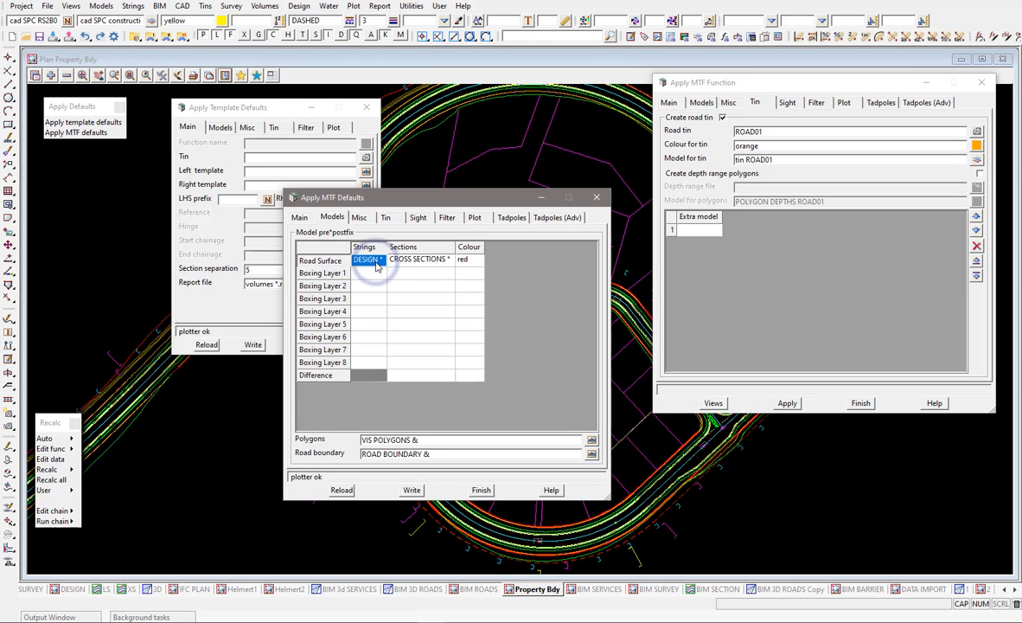
left_click(465, 259)
type("yellow")
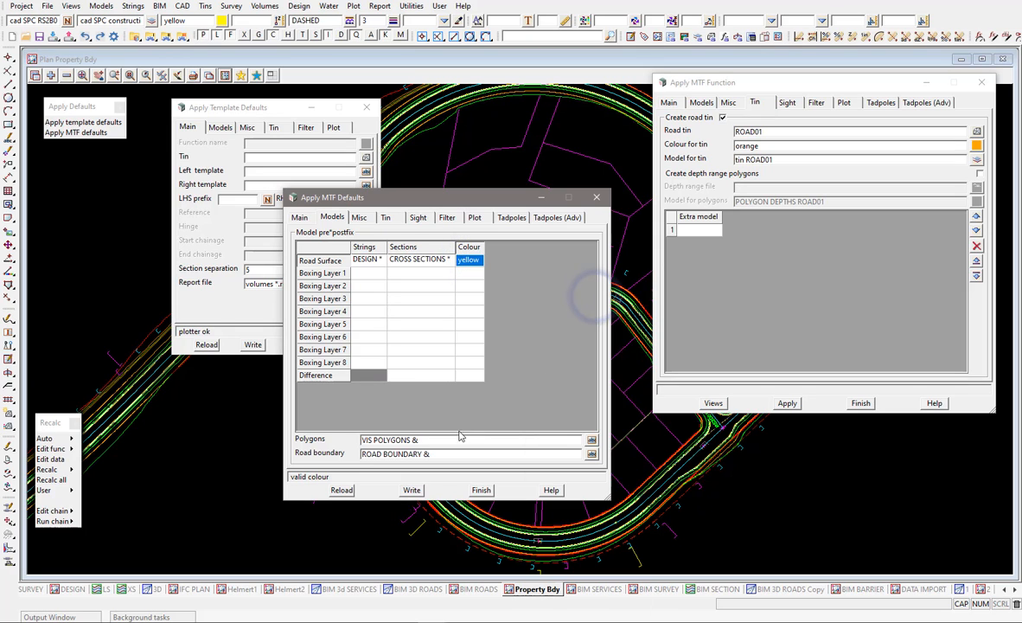
left_click(359, 218)
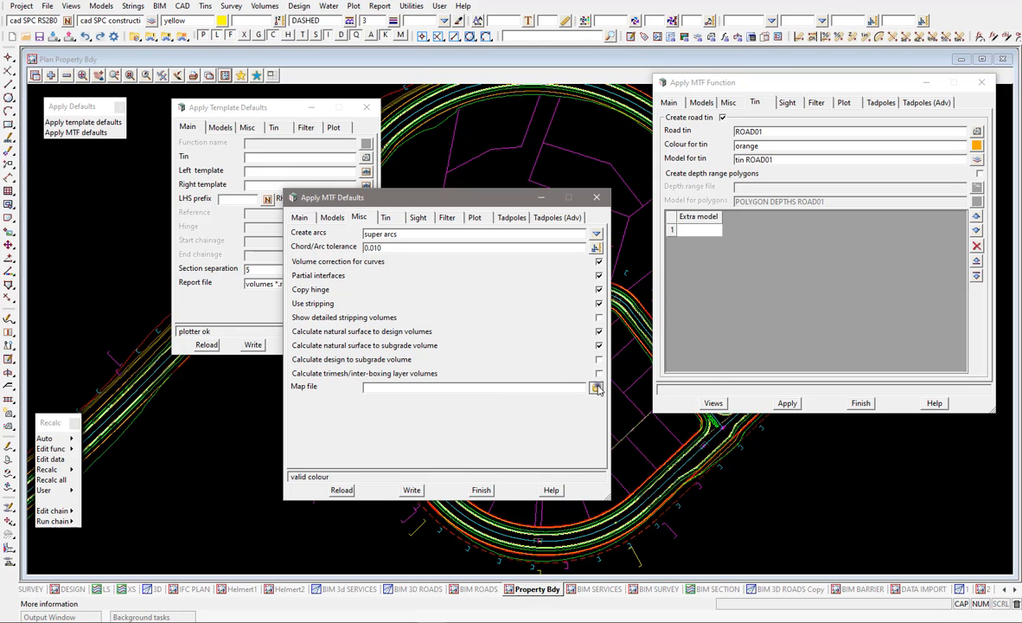
- Set the MTF defaults map file to $LIB\PW_DESIGN.mapfile and compare ROAD01's Misc options
left_click(596, 387)
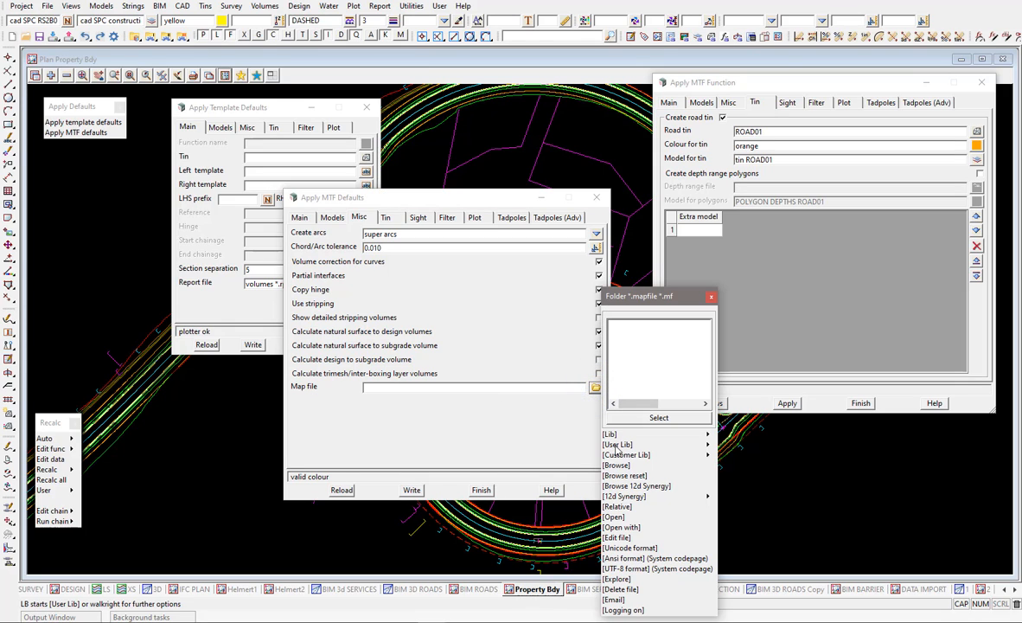
mouse_move(699, 442)
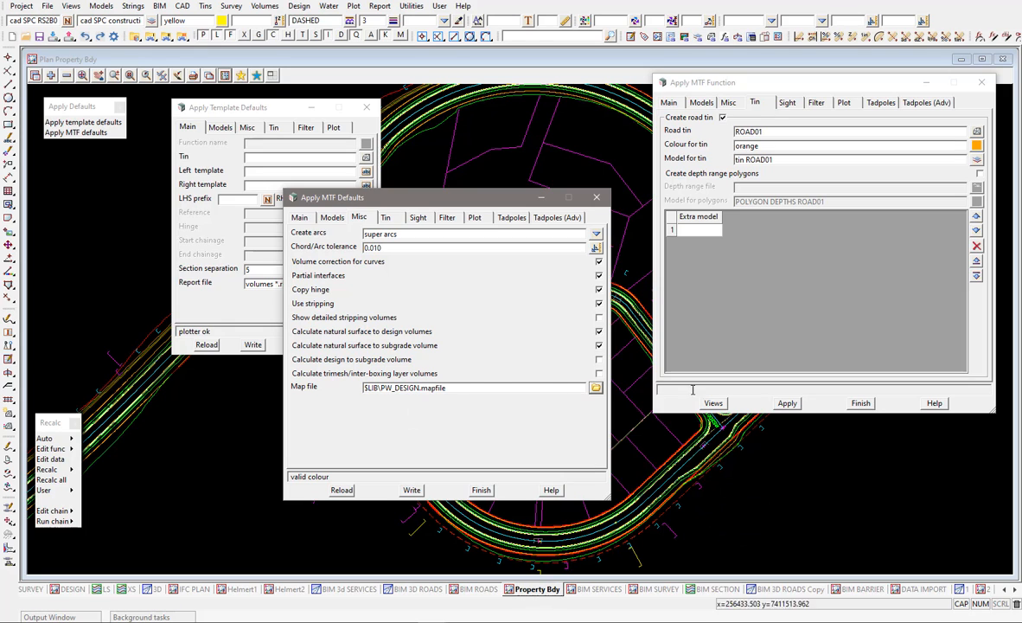
left_click(728, 102)
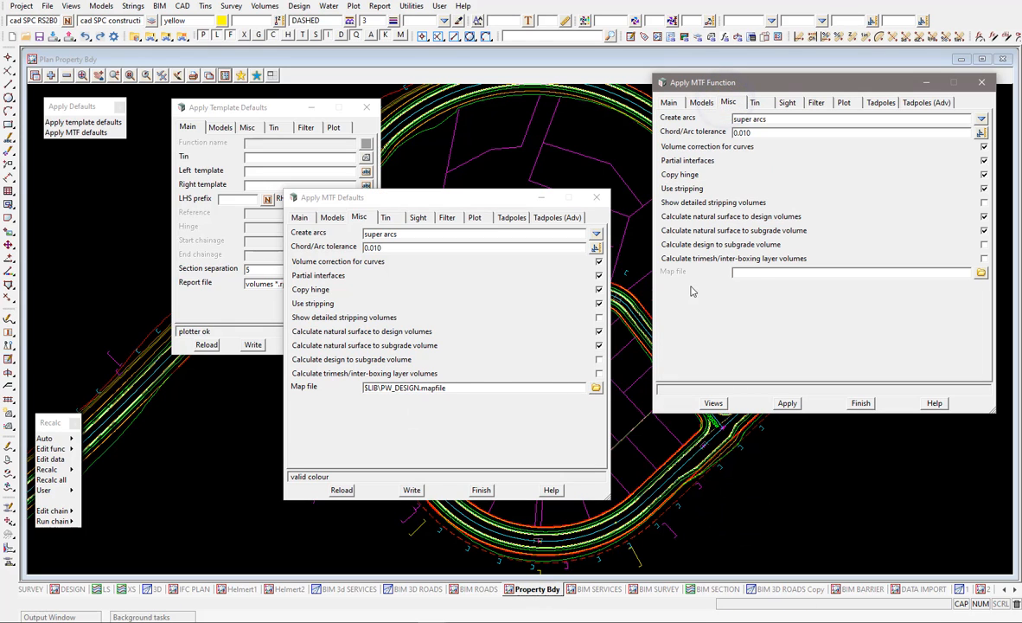
mouse_move(761, 286)
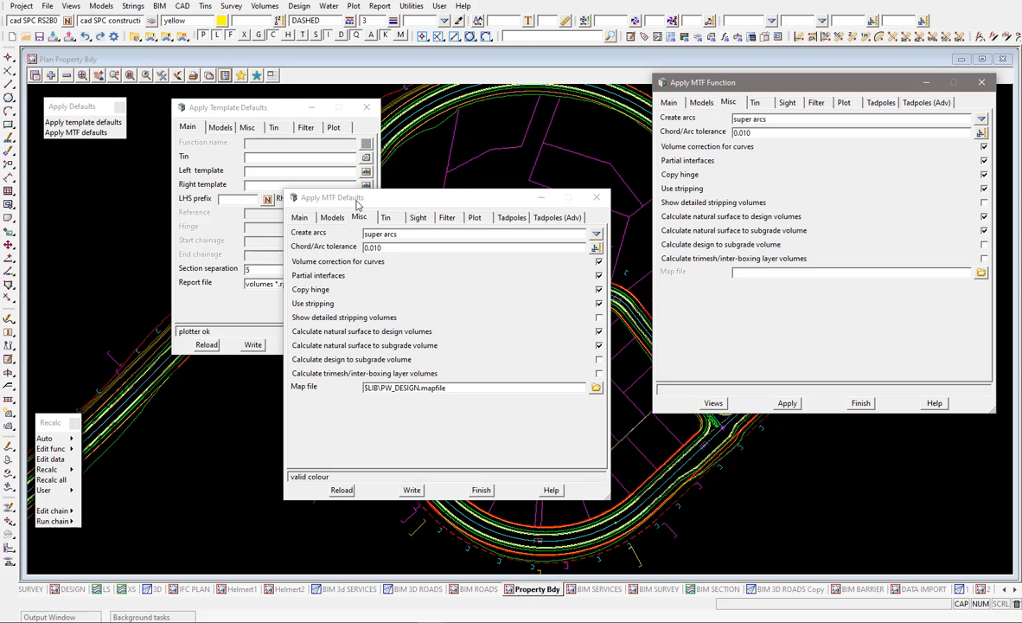
- Review the MTF defaults tin settings and default tin model
left_click(385, 217)
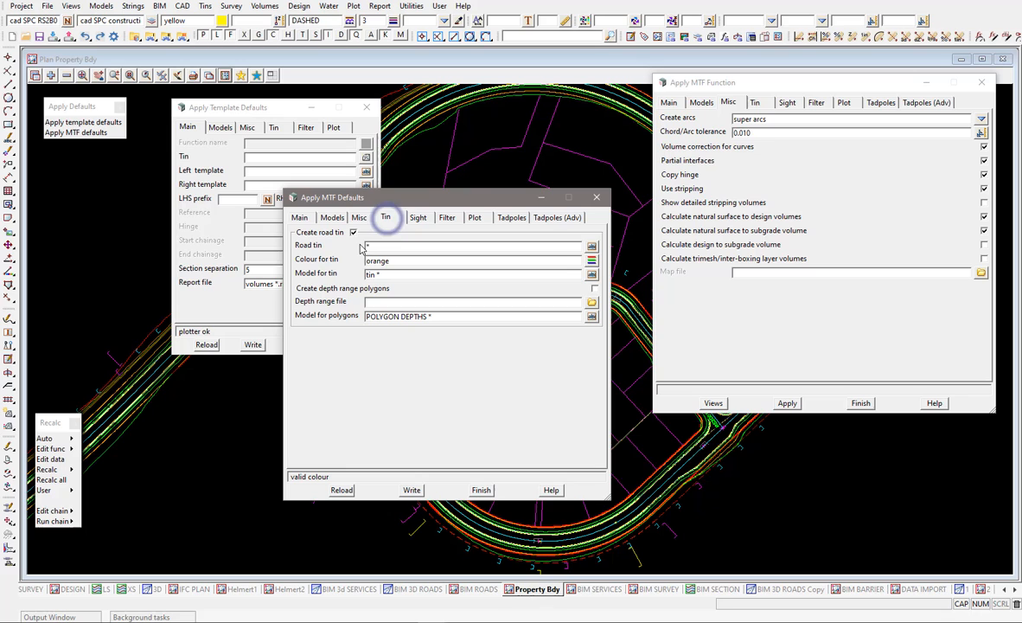
left_click(387, 275)
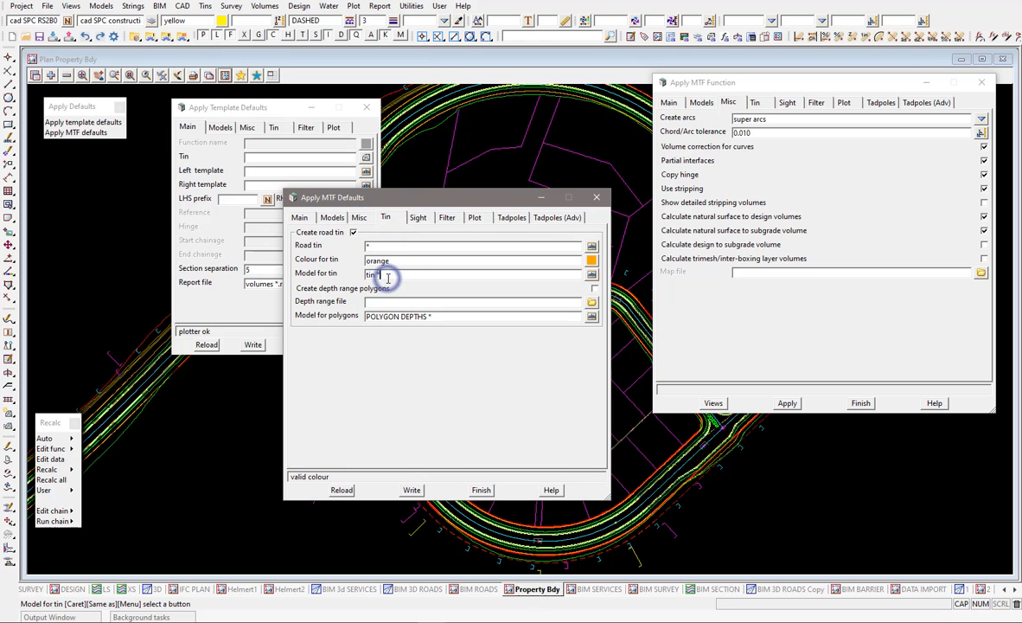
left_click(318, 216)
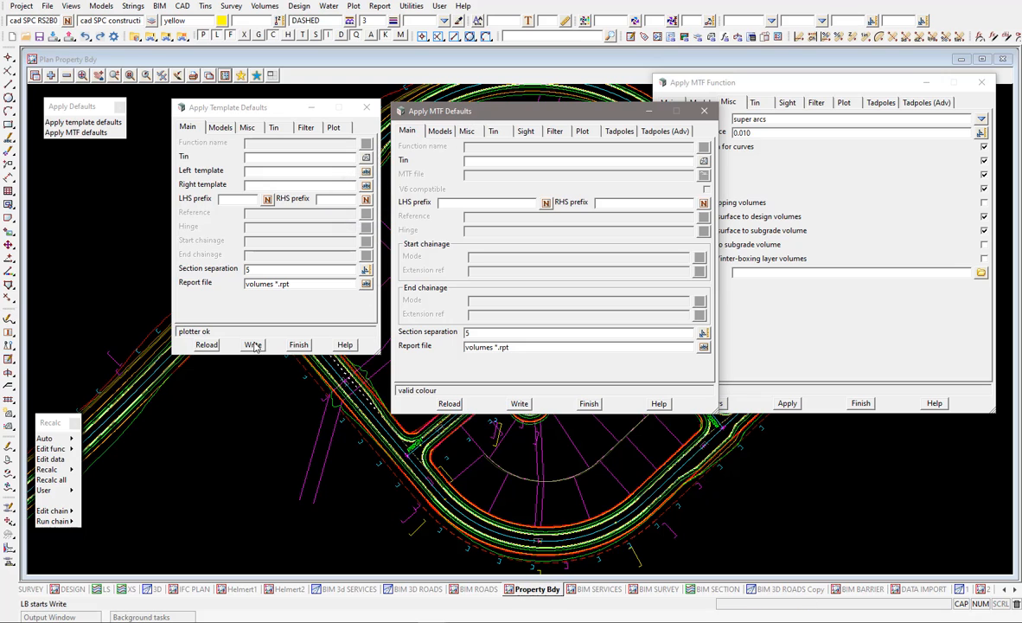
- Write the template defaults to apply_defaults.4d in the User folder
left_click(253, 344)
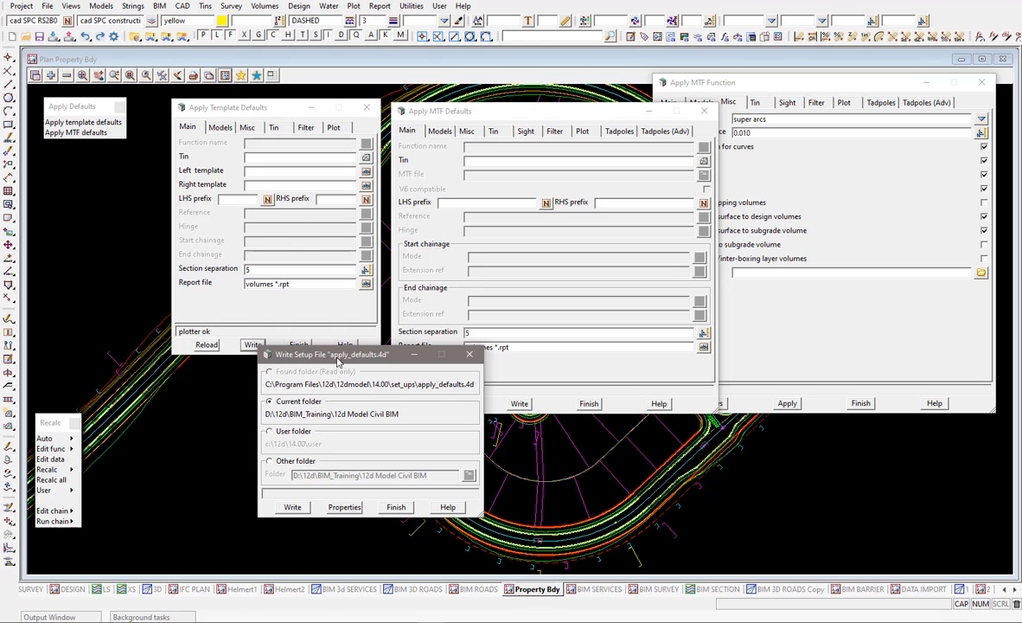
mouse_move(362, 417)
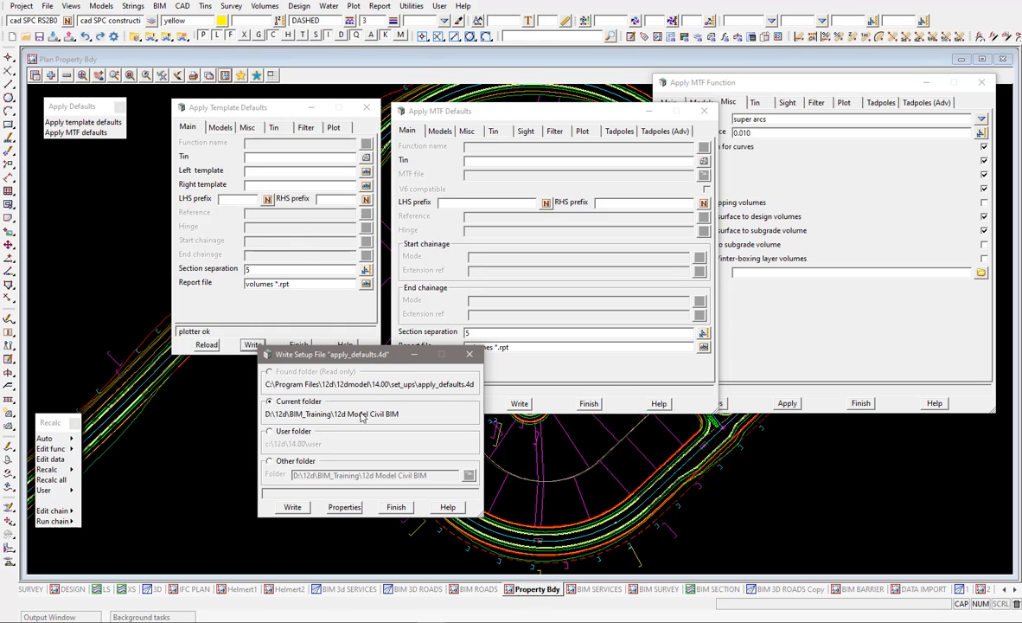
mouse_move(314, 447)
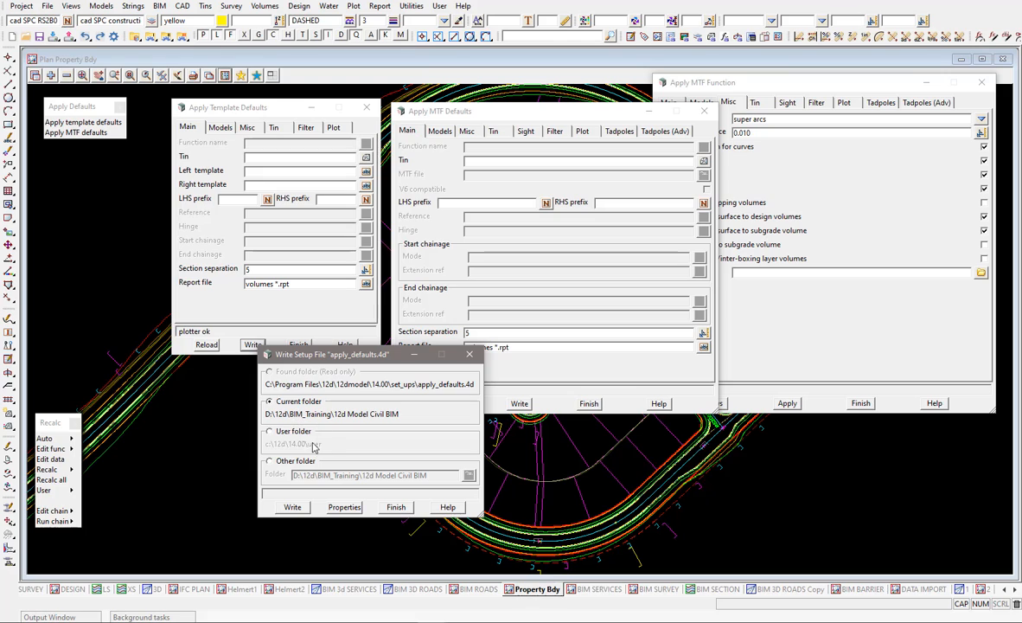
left_click(269, 430)
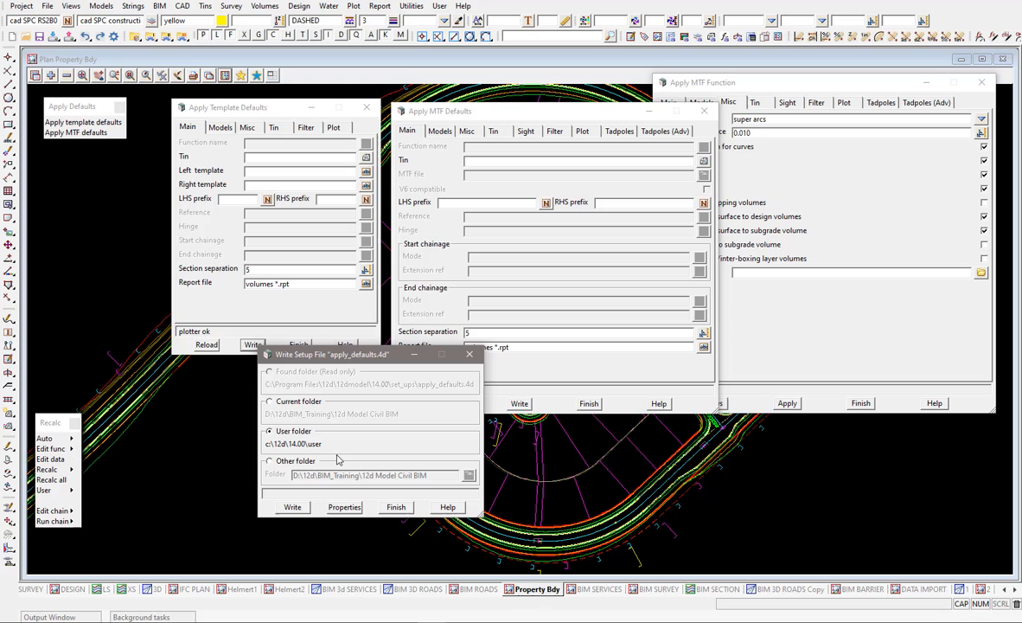
mouse_move(322, 480)
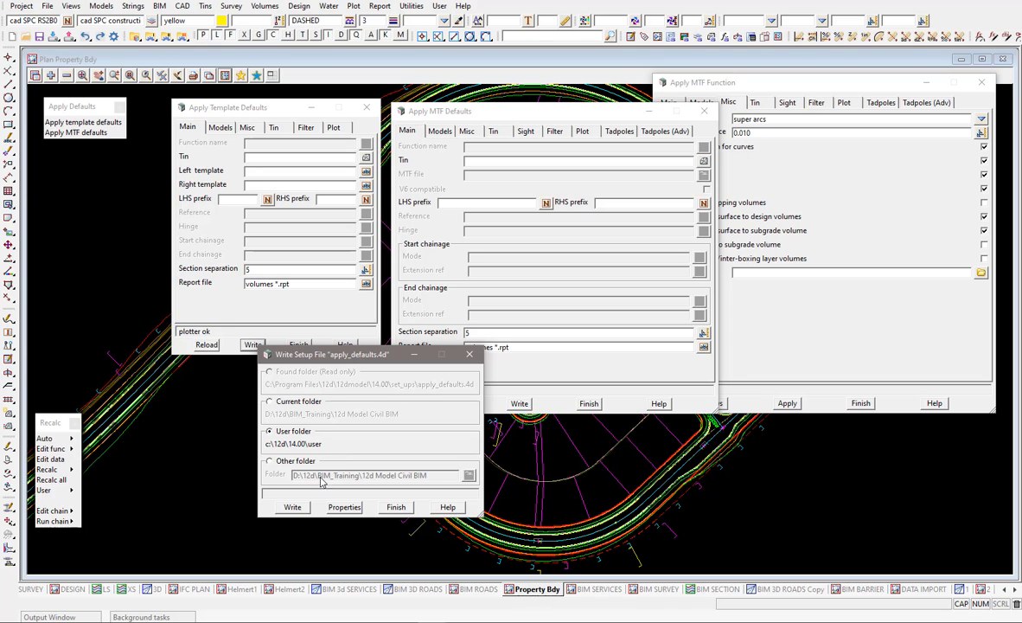
left_click(293, 507)
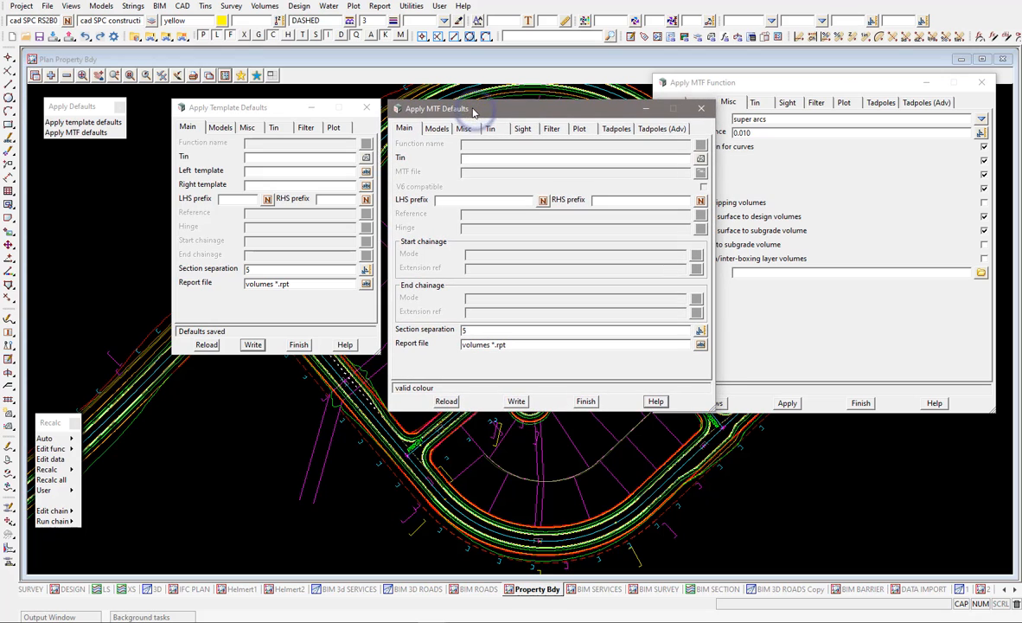
mouse_move(469, 117)
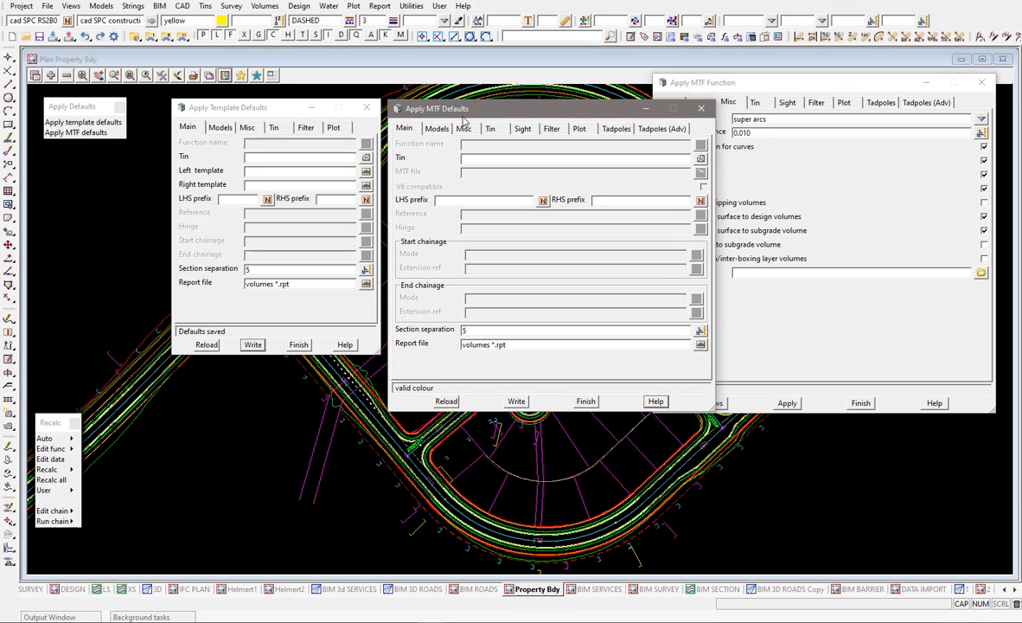
- Write the MTF defaults to their setup file from the Apply MTF Defaults panel
left_click(517, 400)
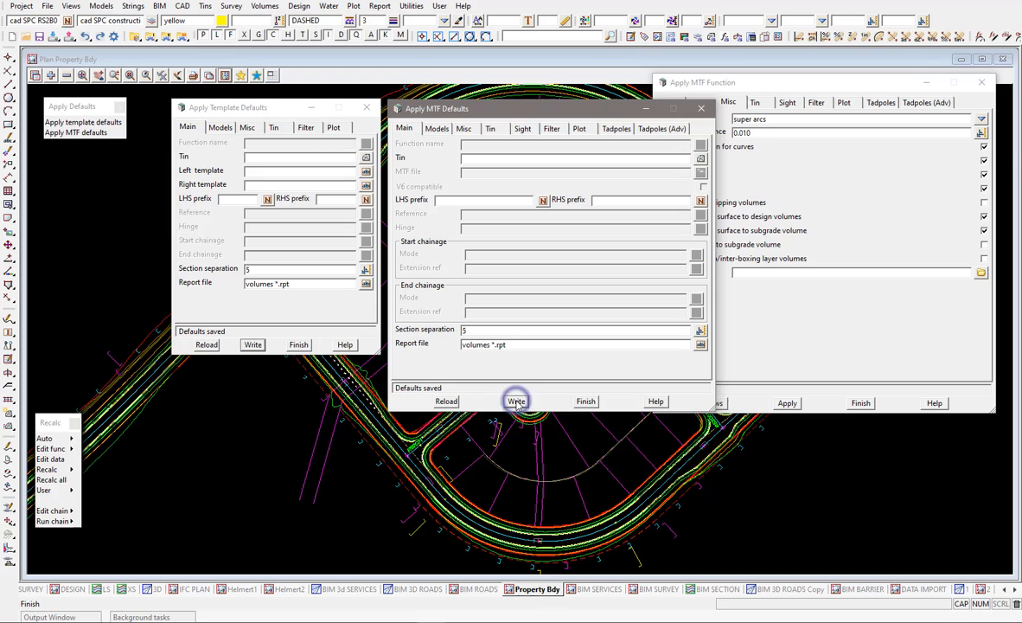
left_click(516, 400)
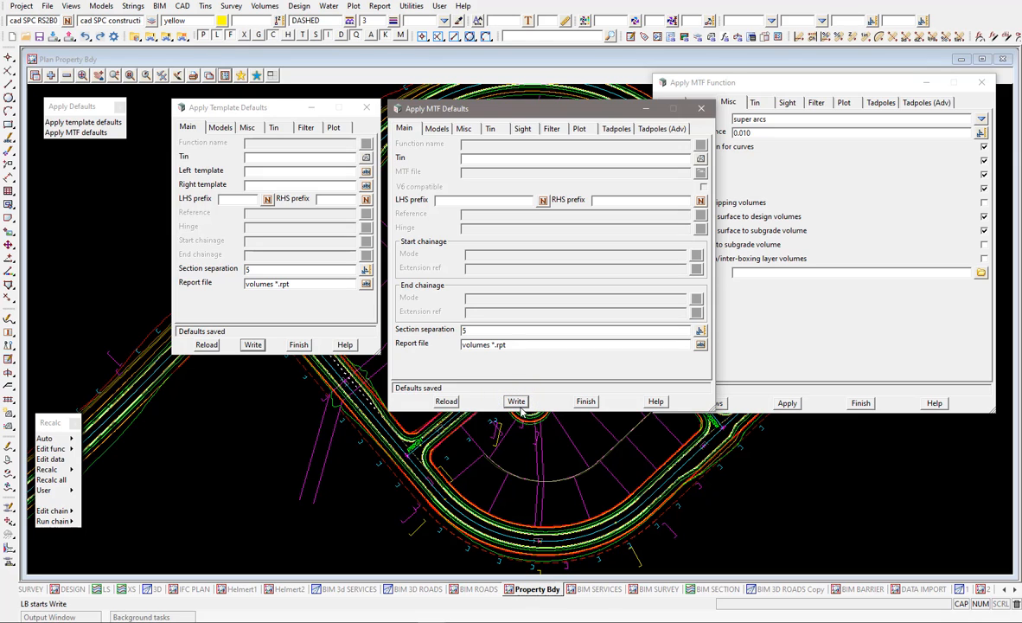
mouse_move(474, 289)
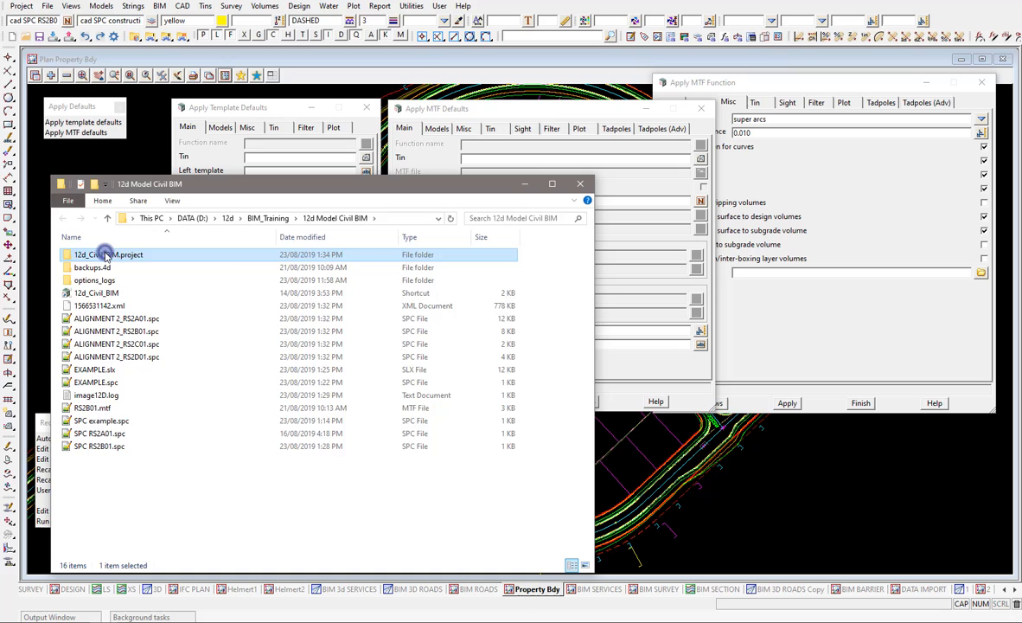
- Open 12d_Civil_BIM.project and select the saved apply_many_defaults.4d file
double_click(107, 255)
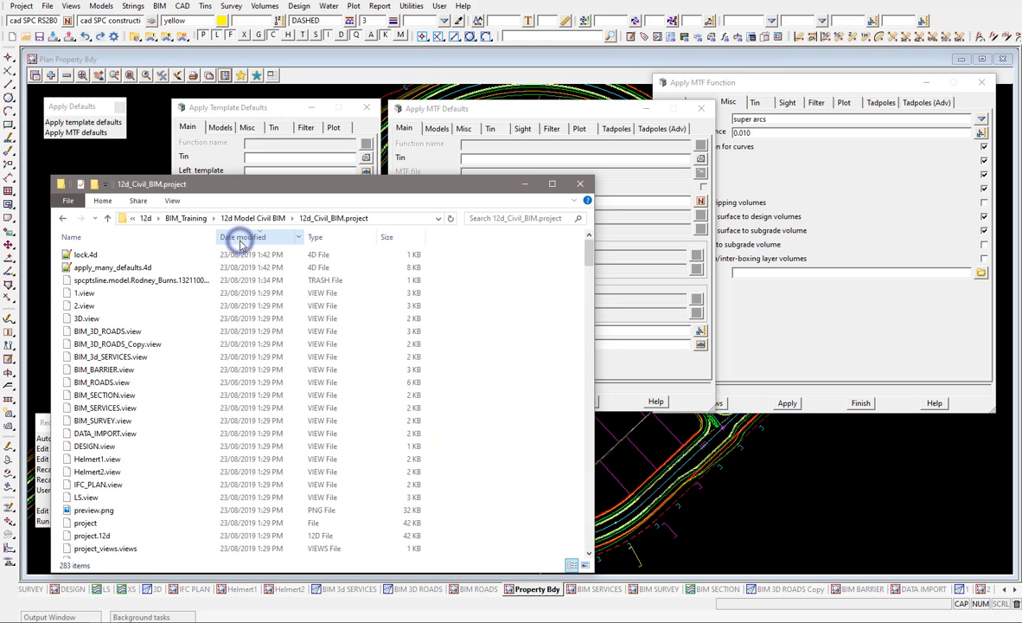
left_click(111, 268)
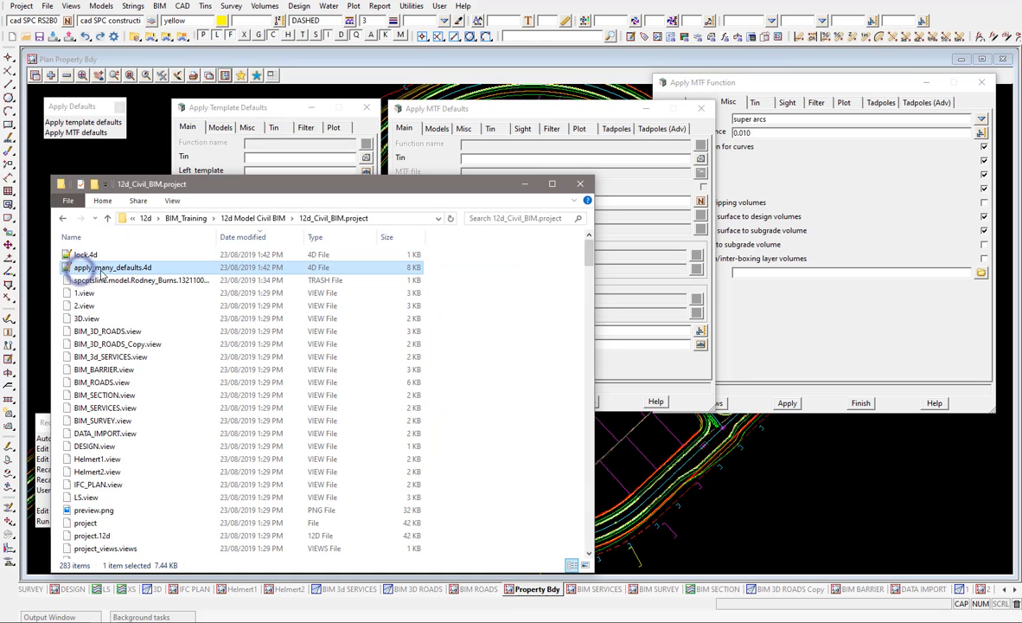
mouse_move(111, 267)
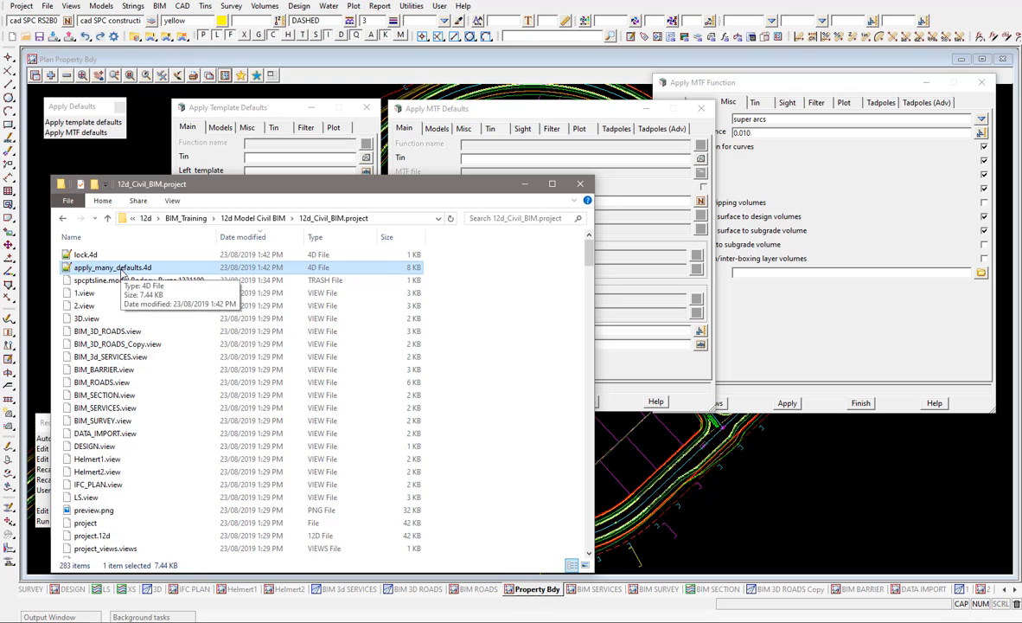
right_click(110, 266)
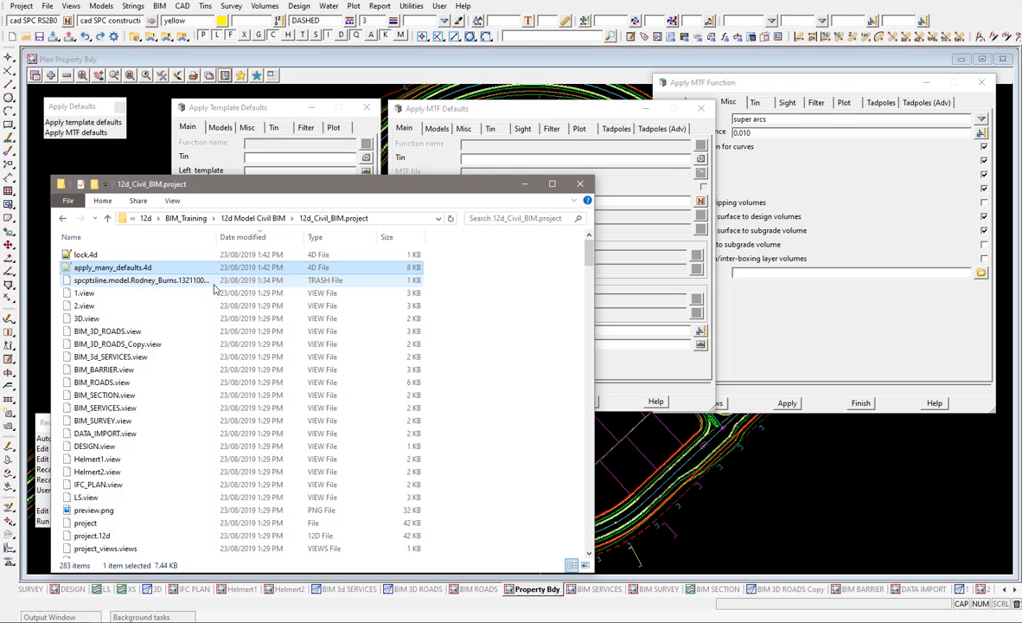
mouse_move(232, 202)
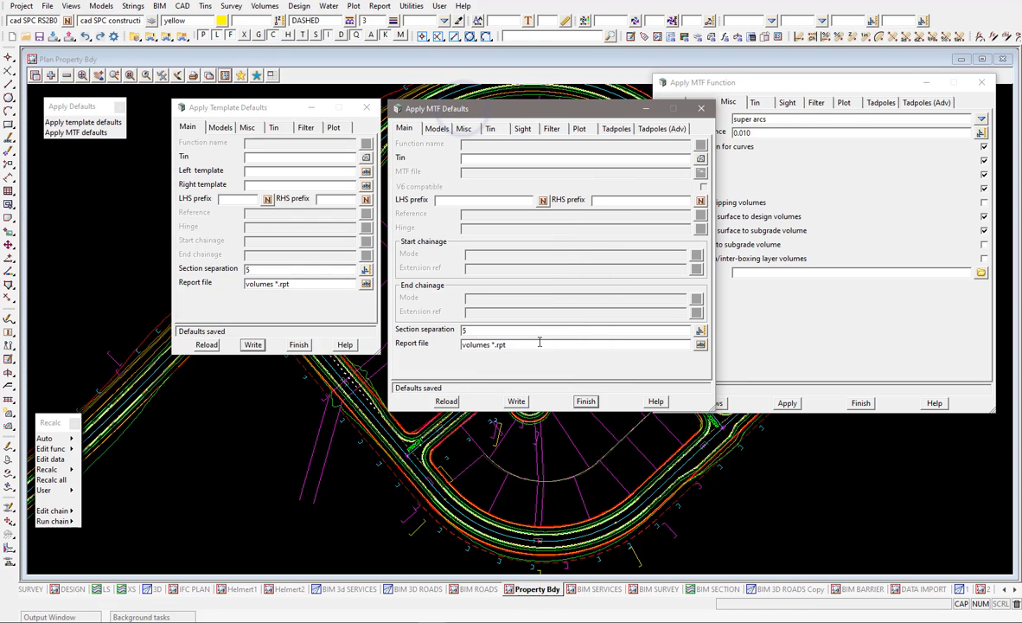
mouse_move(539, 343)
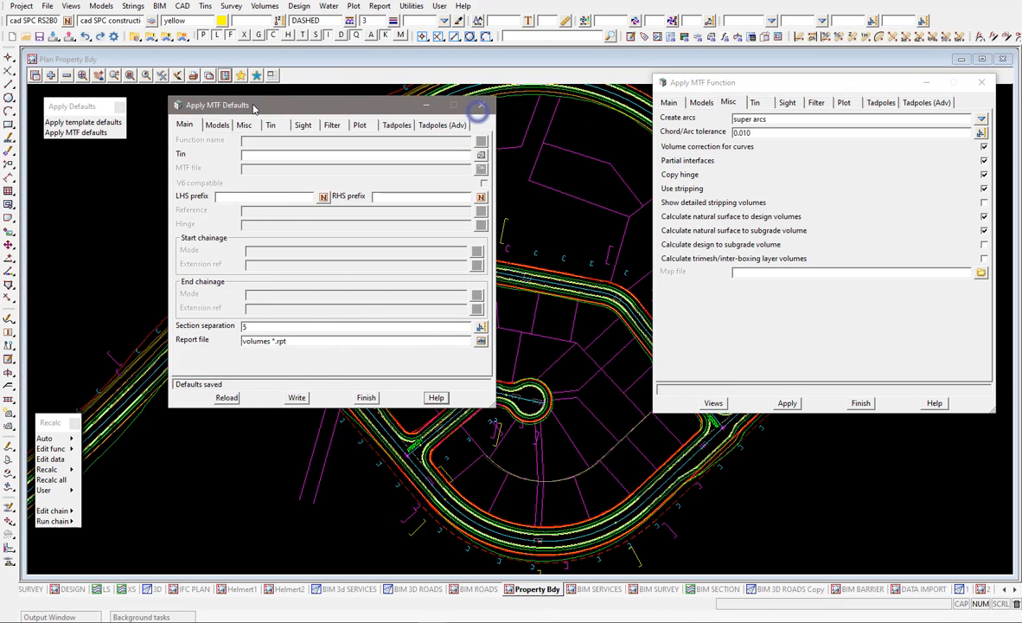
- Compare MTF defaults model names with ROAD01's, selecting ROAD01 in Model for polygons
left_click(217, 125)
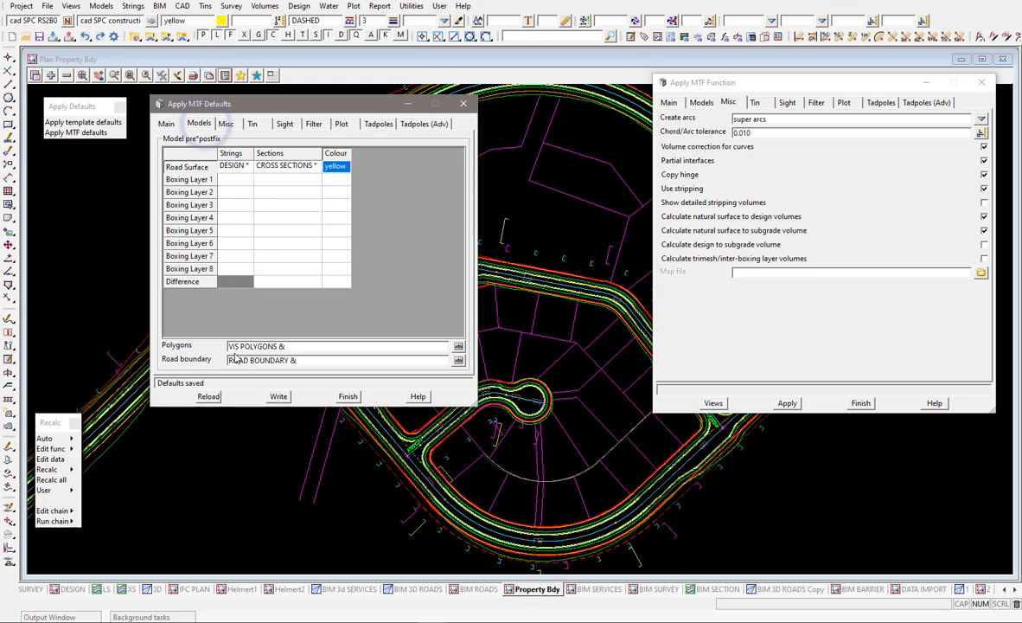
left_click(282, 346)
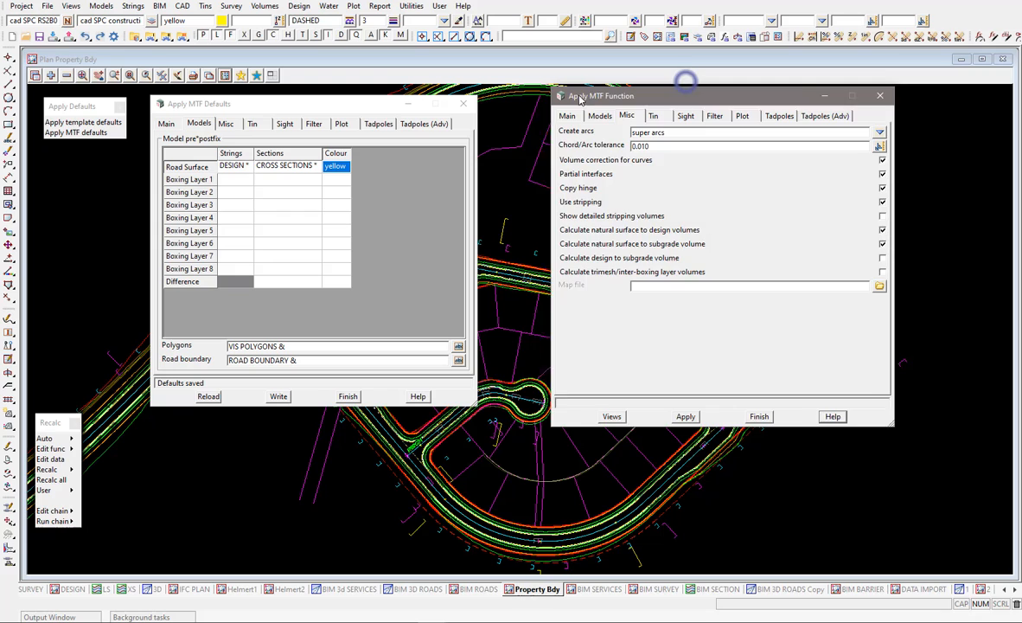
left_click(591, 115)
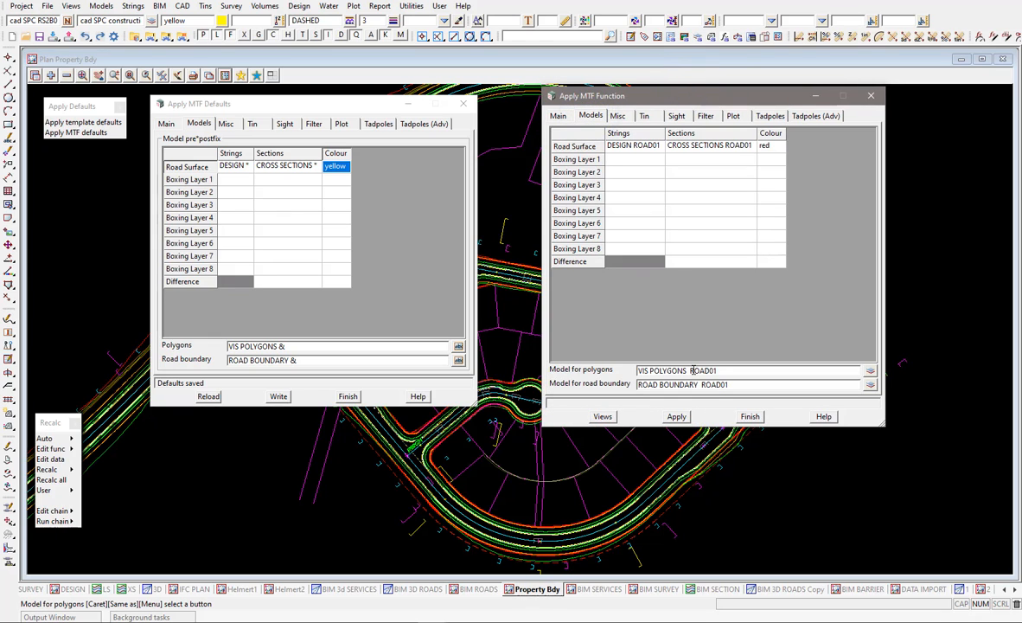
double_click(703, 370)
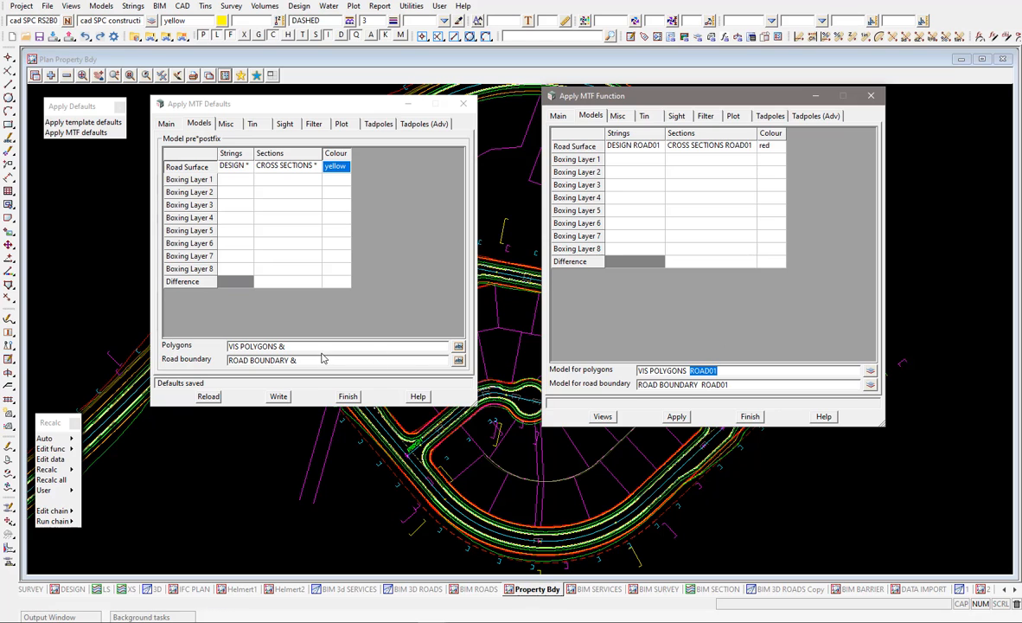
left_click(298, 6)
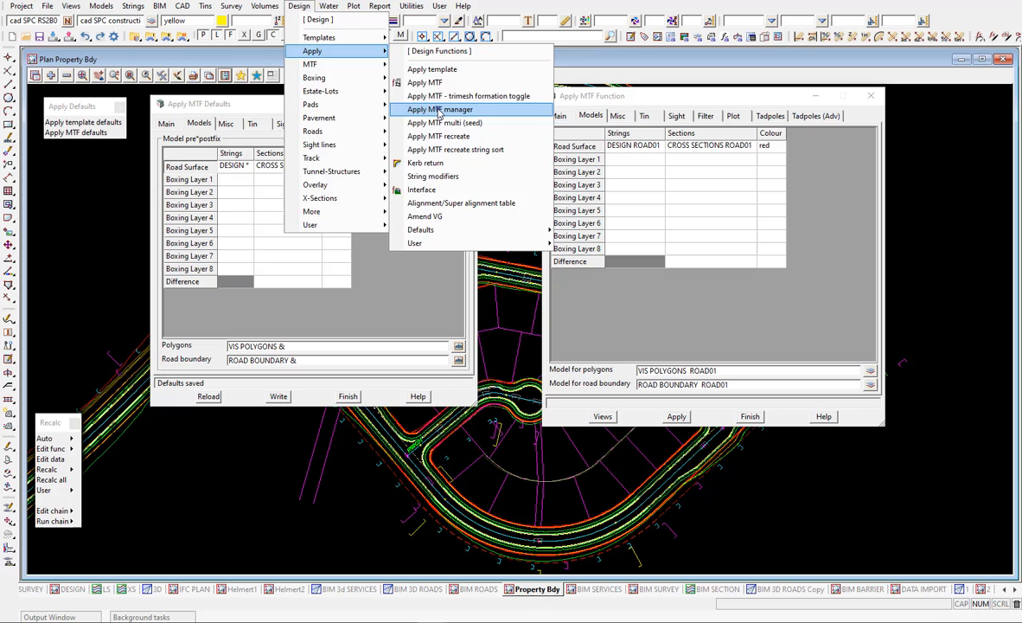
- Launch the Apply MTF Manager and select row 1's Function and mtf Pre/Suff cell
left_click(440, 109)
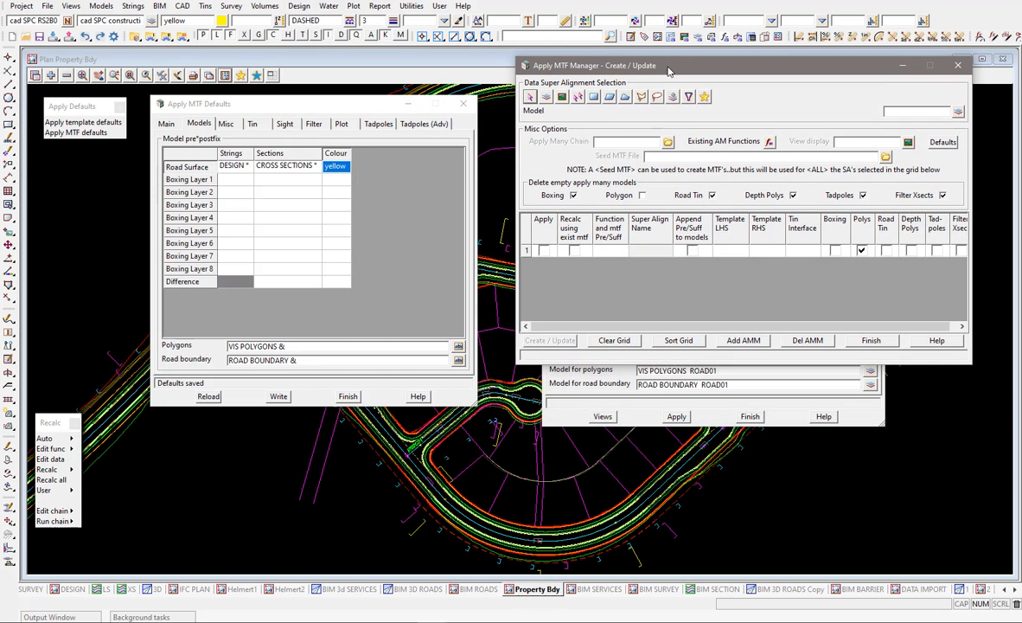
mouse_move(623, 258)
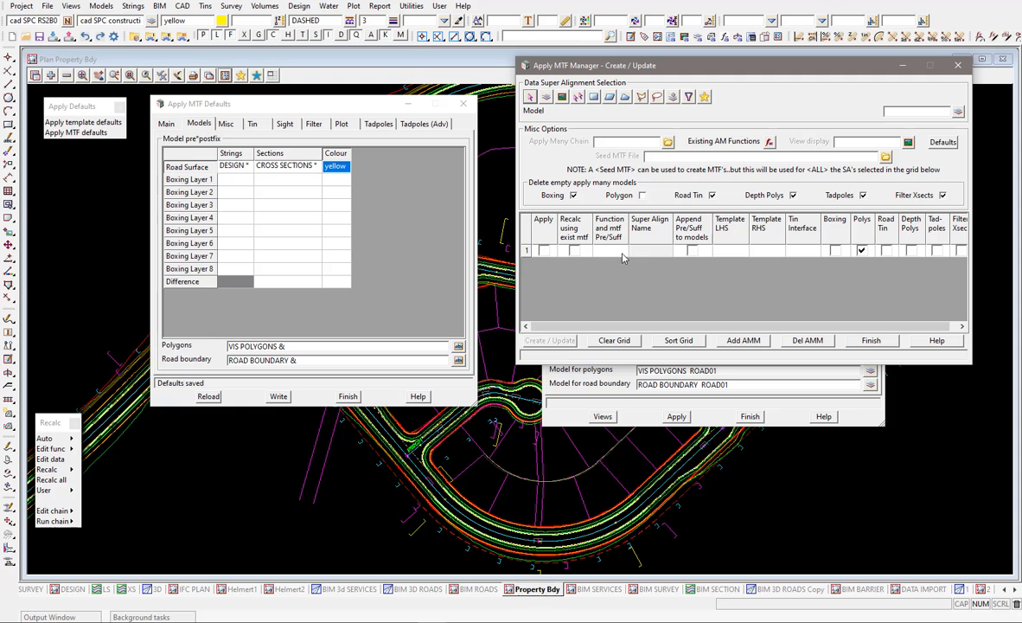
left_click(610, 250)
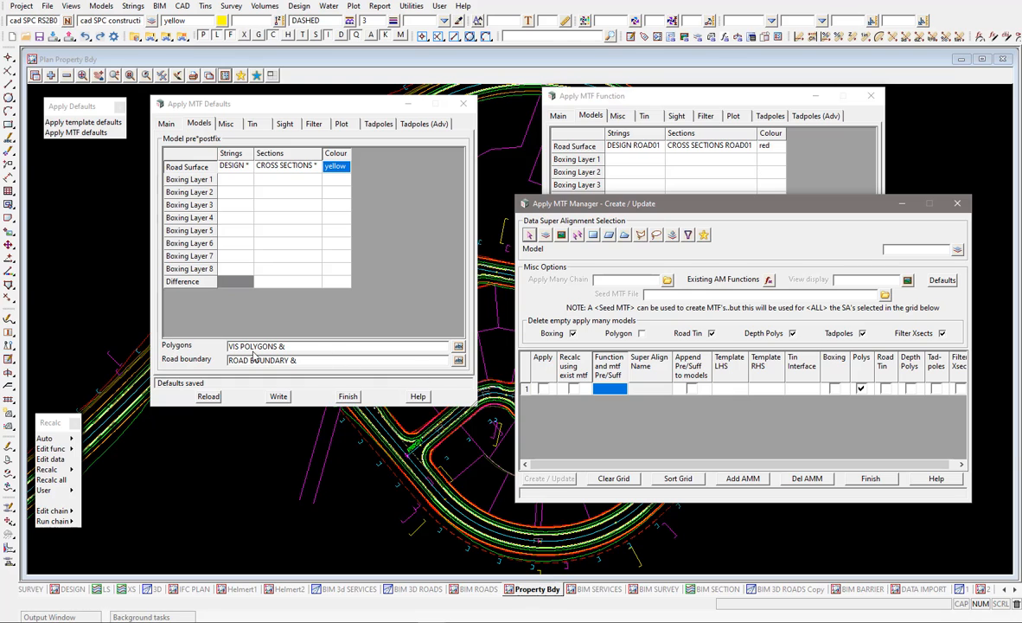
mouse_move(259, 359)
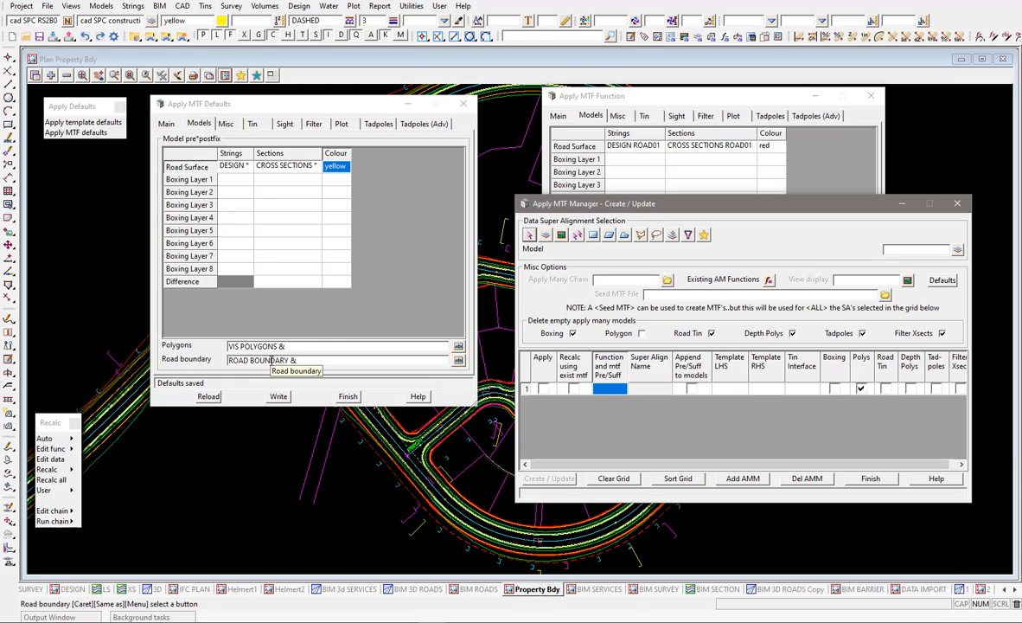